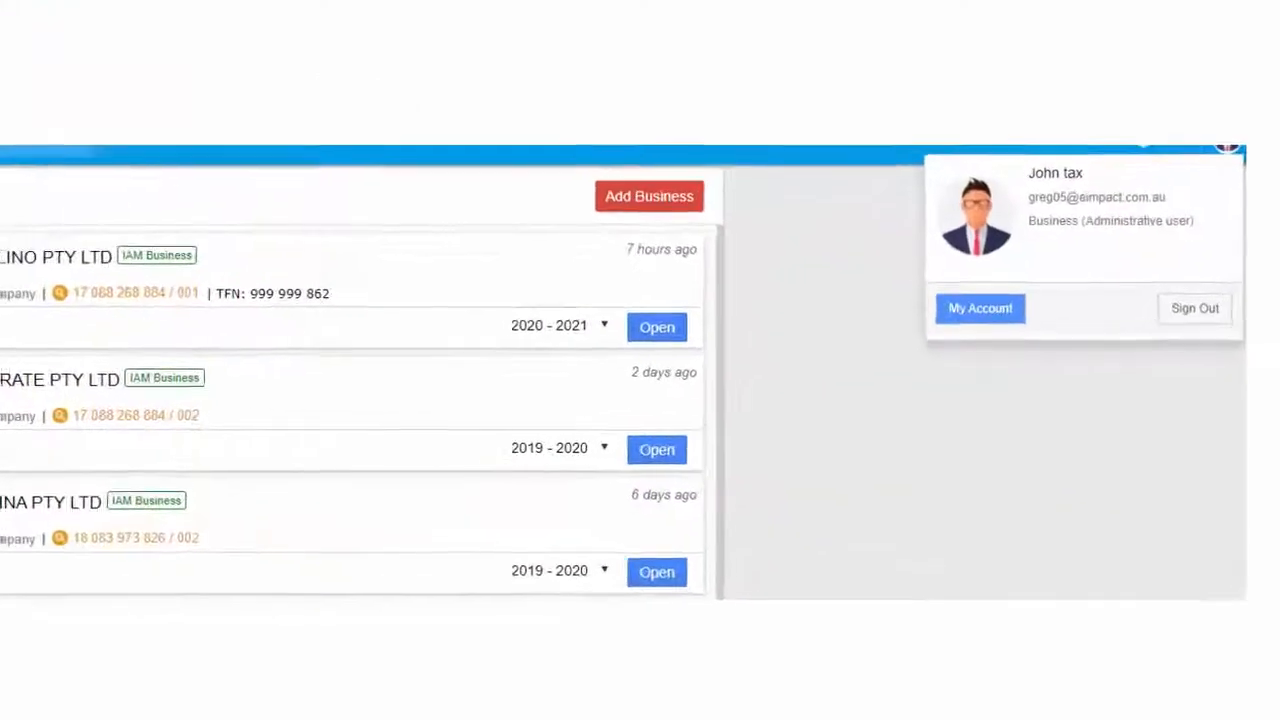
Go to My Account from the gear menu
click(1093, 152)
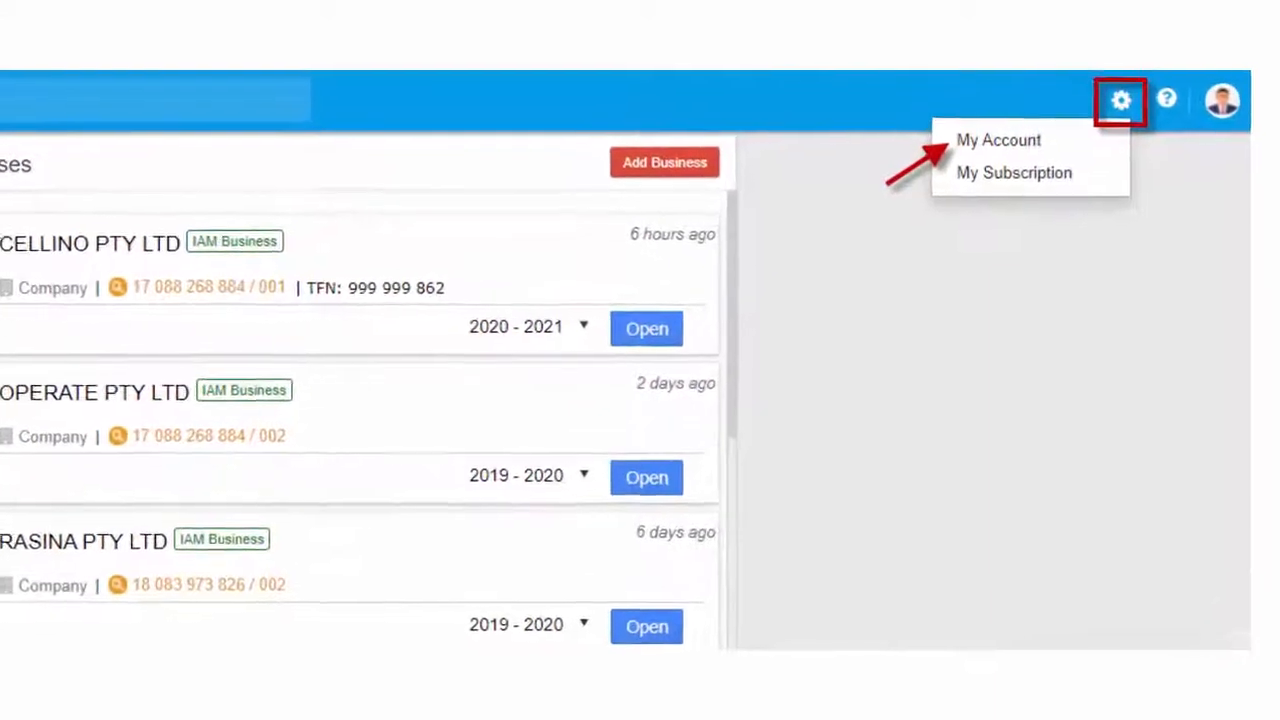
click(997, 139)
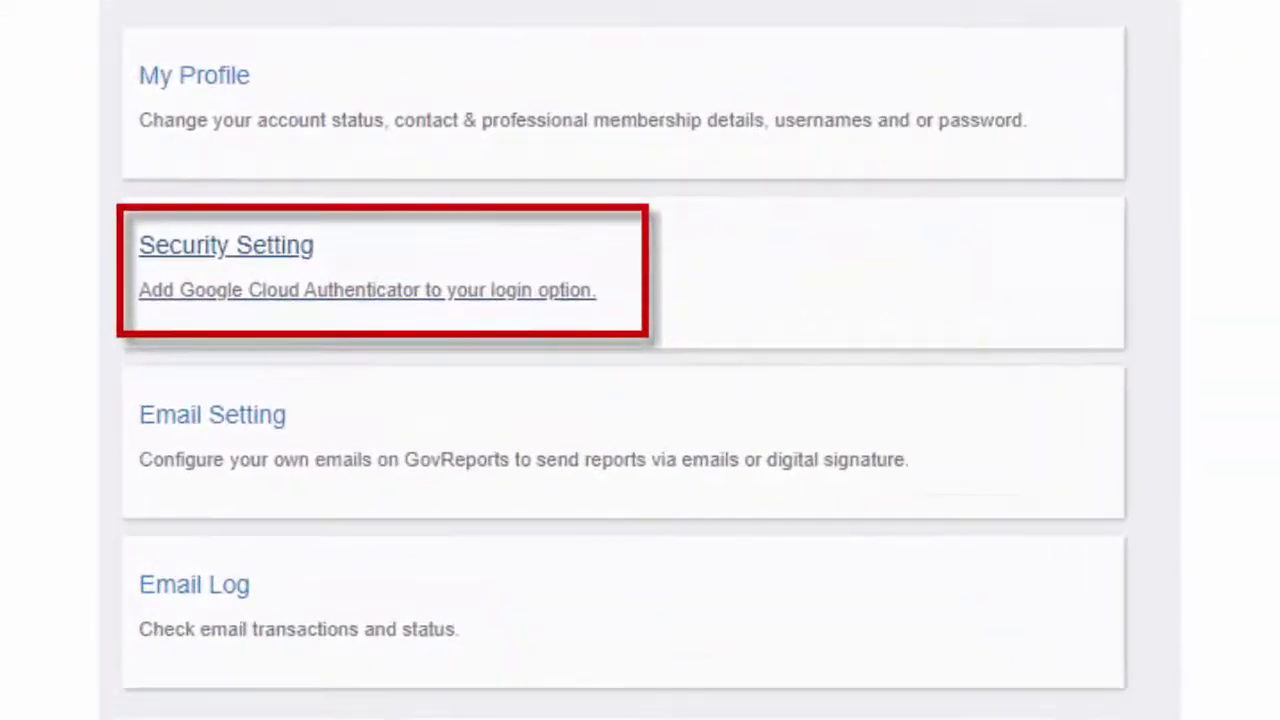
Enable Google Authenticator in Security Setting, verify the app code, and choose it for sign-in
click(226, 244)
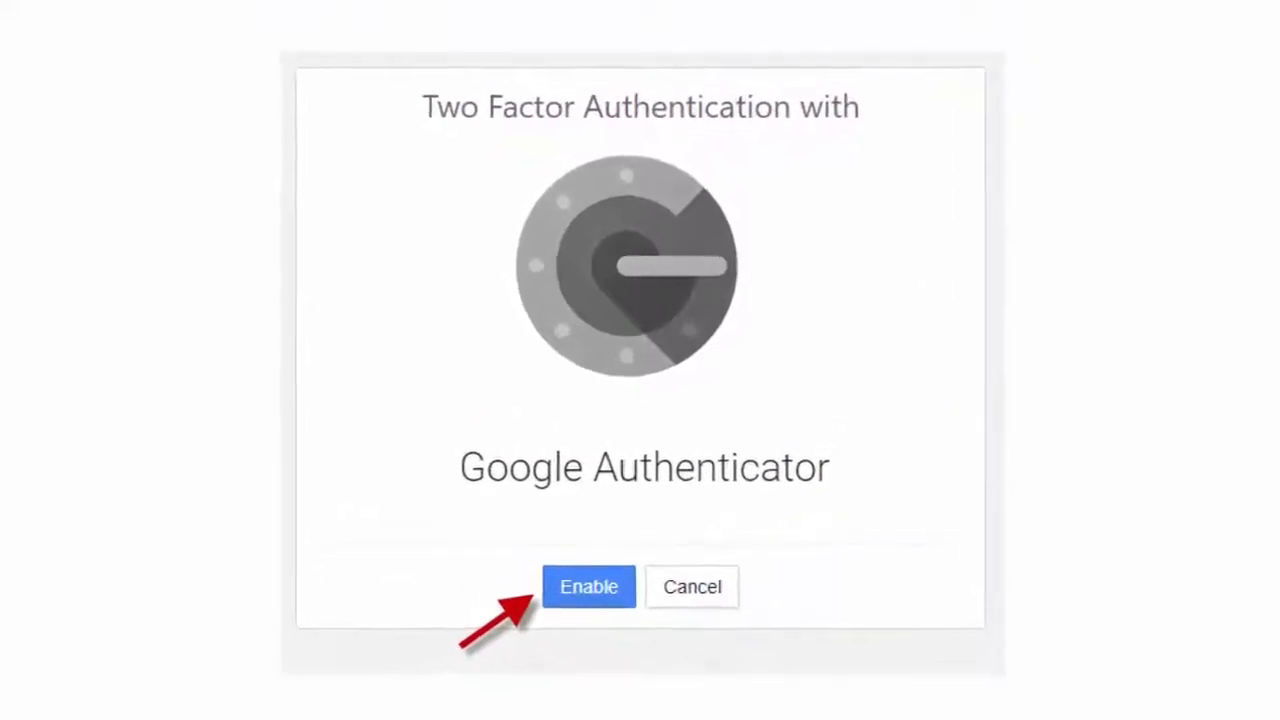
click(588, 587)
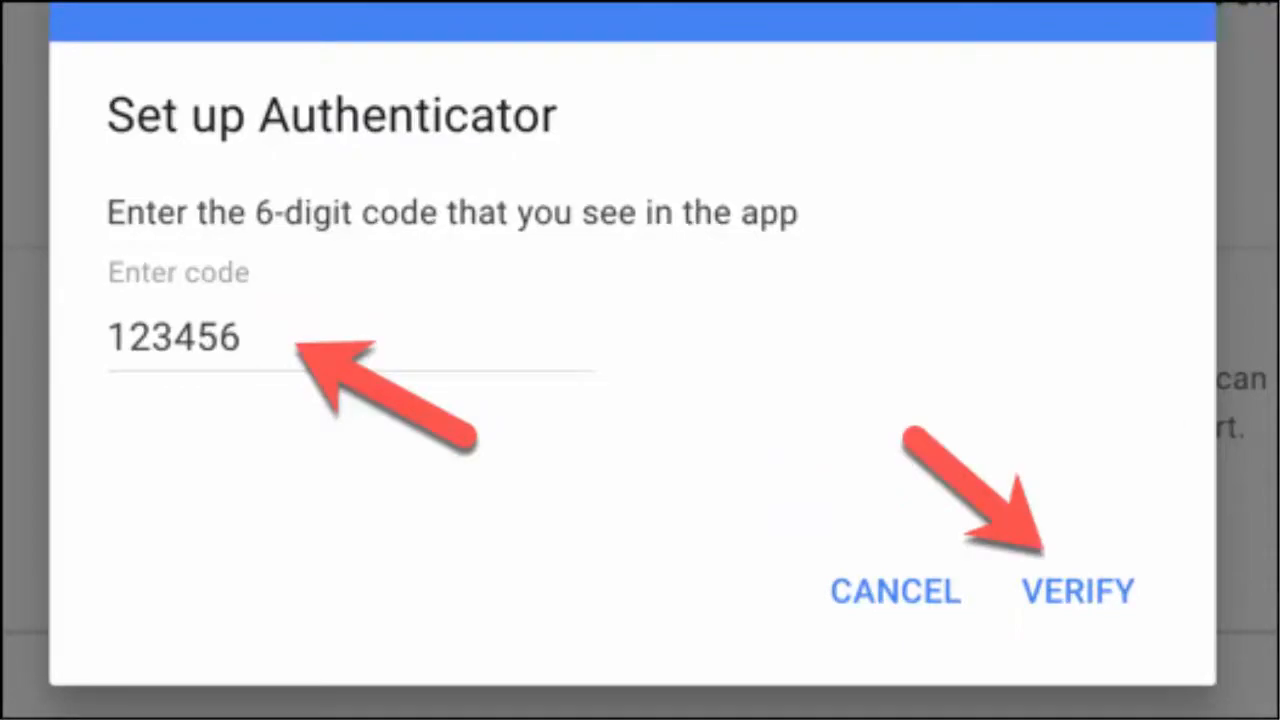
click(1077, 590)
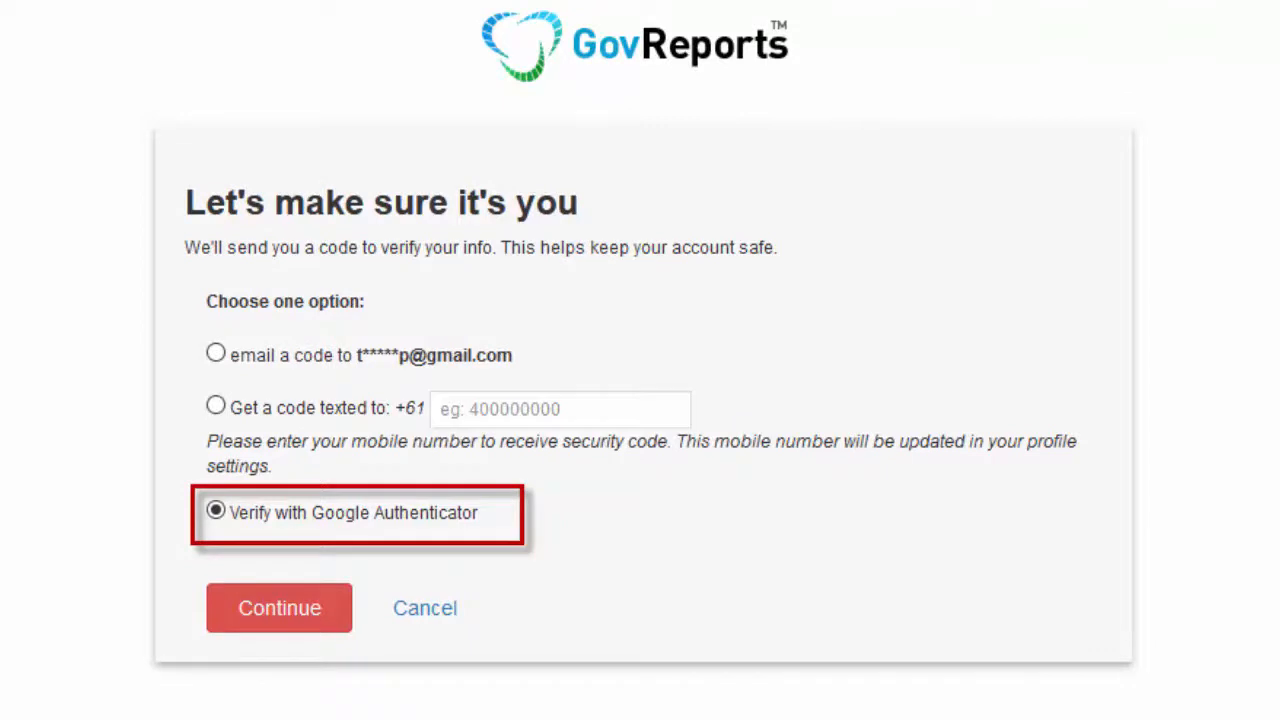
click(279, 607)
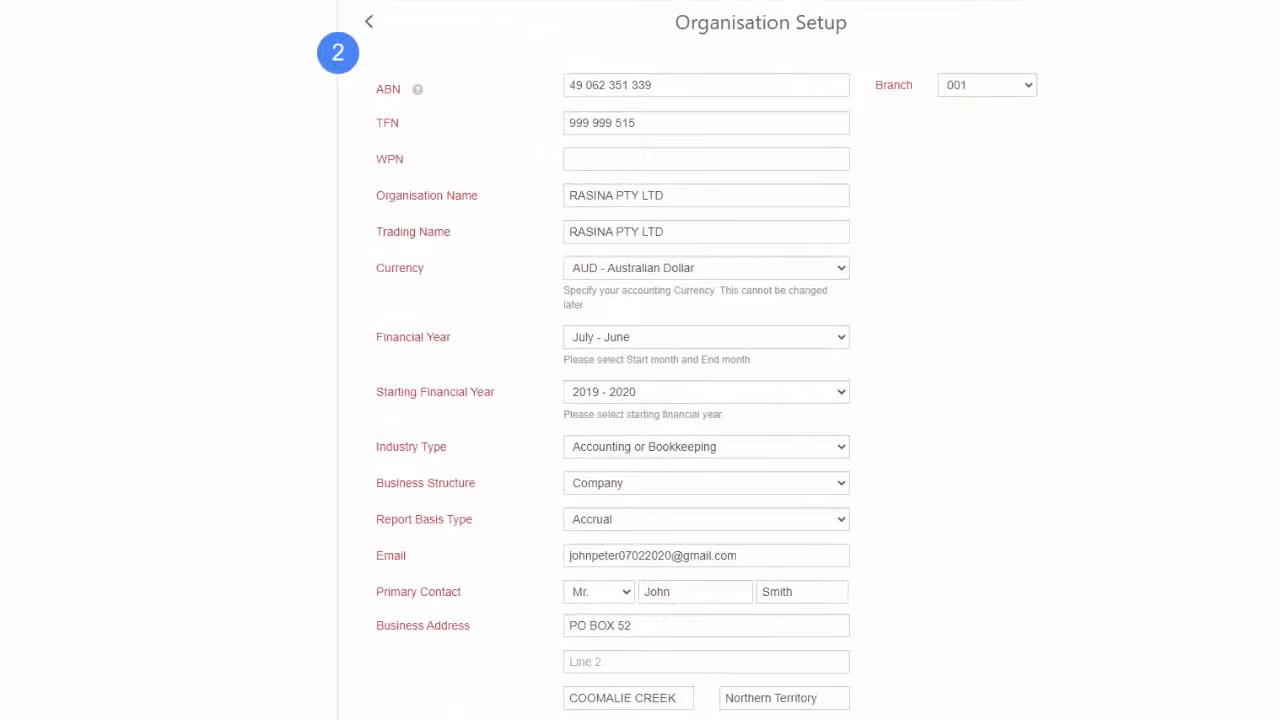
Complete the RASINA PTY LTD organisation setup form and choose Save & Next
scroll(down, 3)
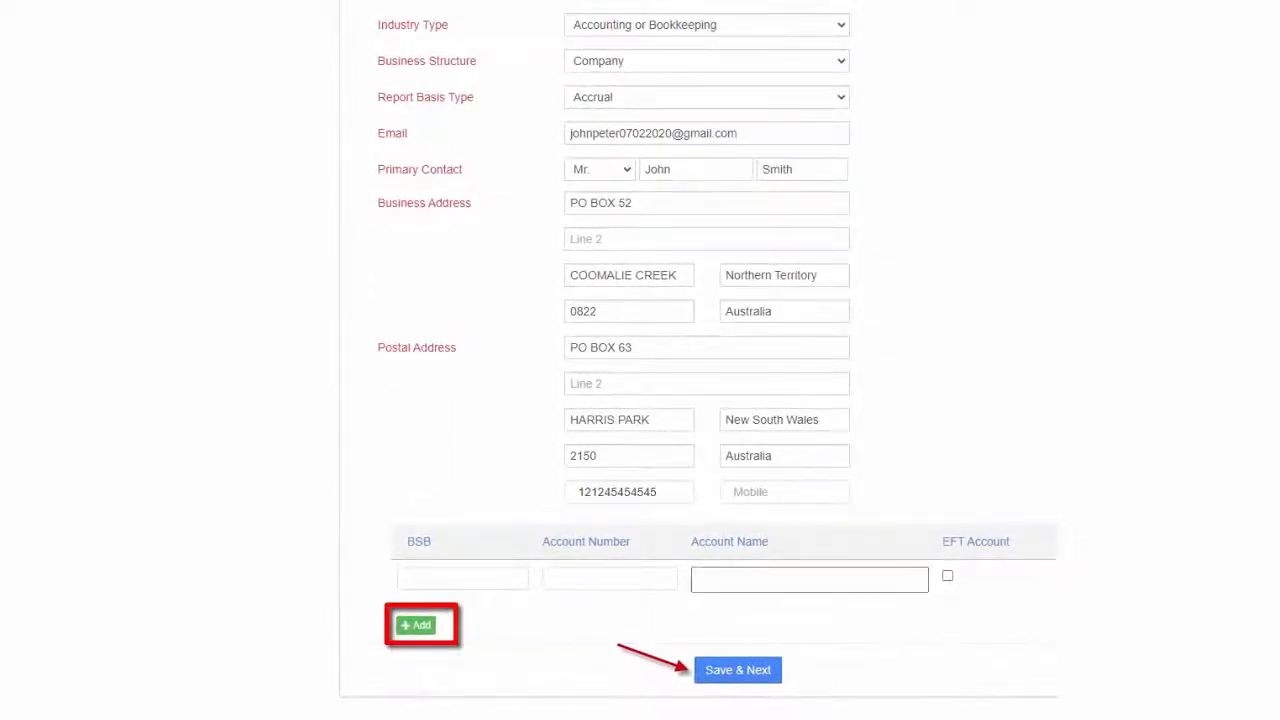
click(996, 133)
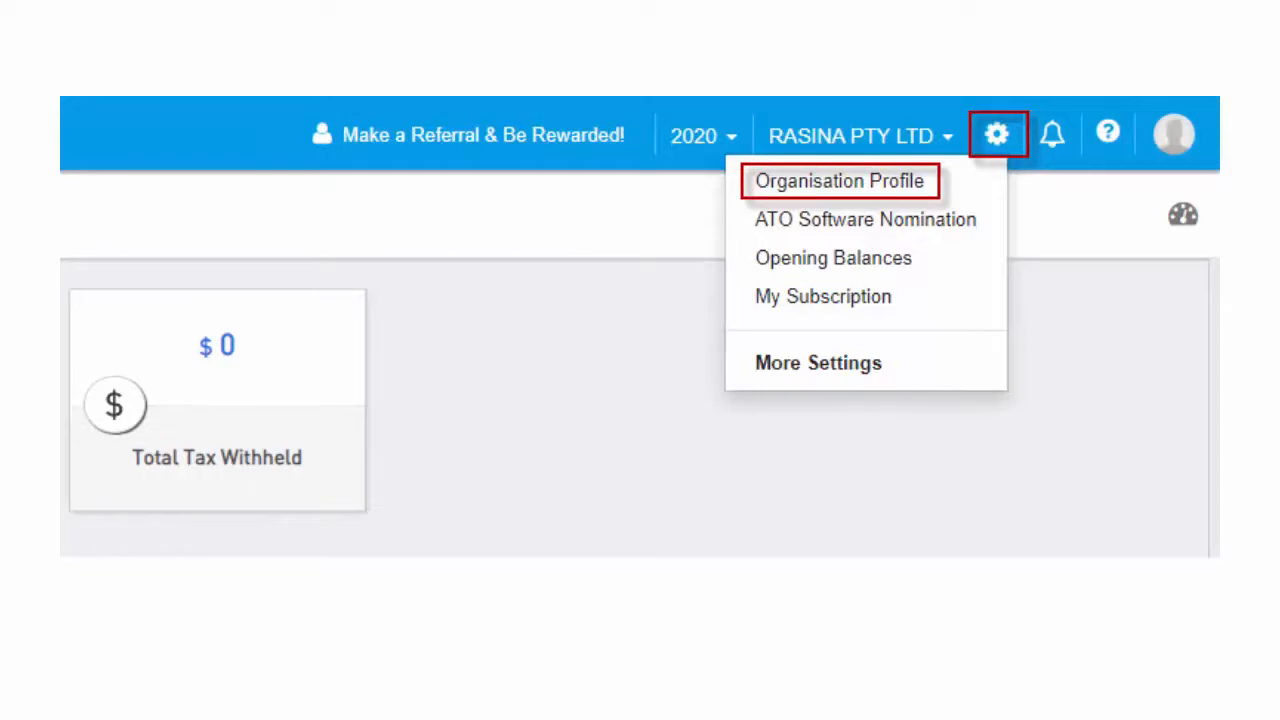
Choose Organisation Profile from the gear menu
click(865, 219)
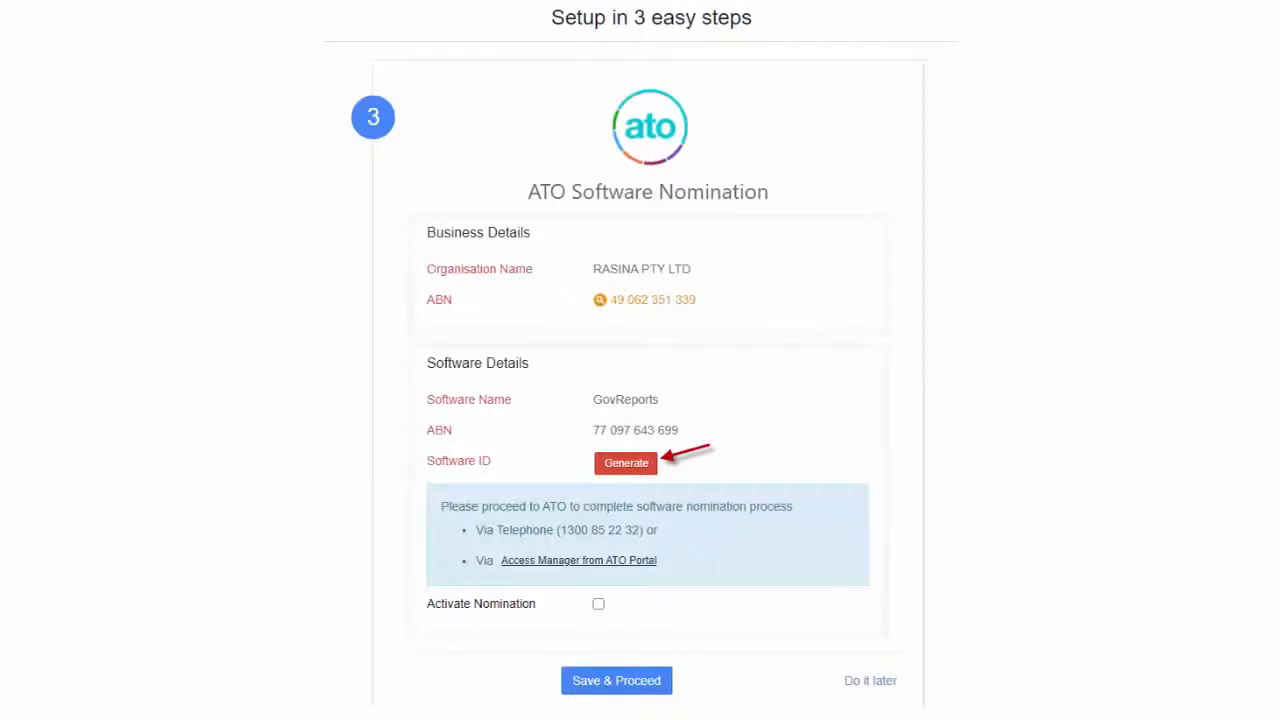
Generate a GovReports software ID on the ATO Software Nomination page
scroll(down, 3)
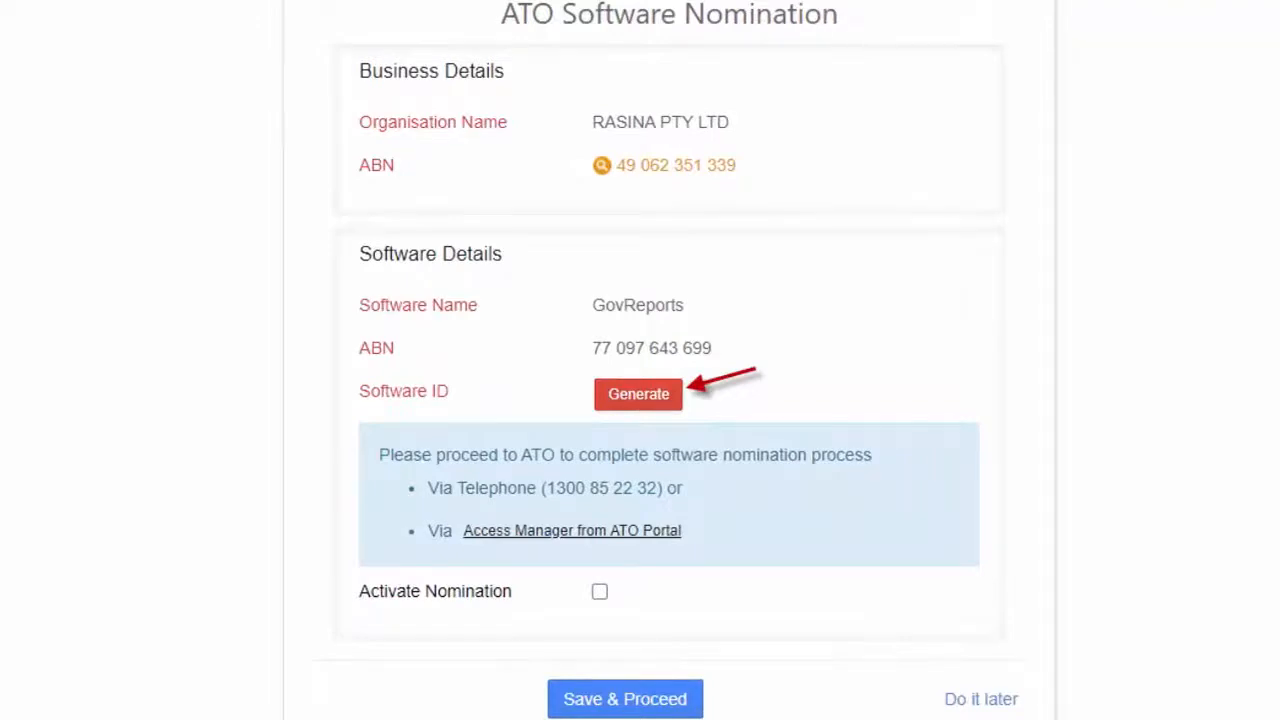
click(638, 393)
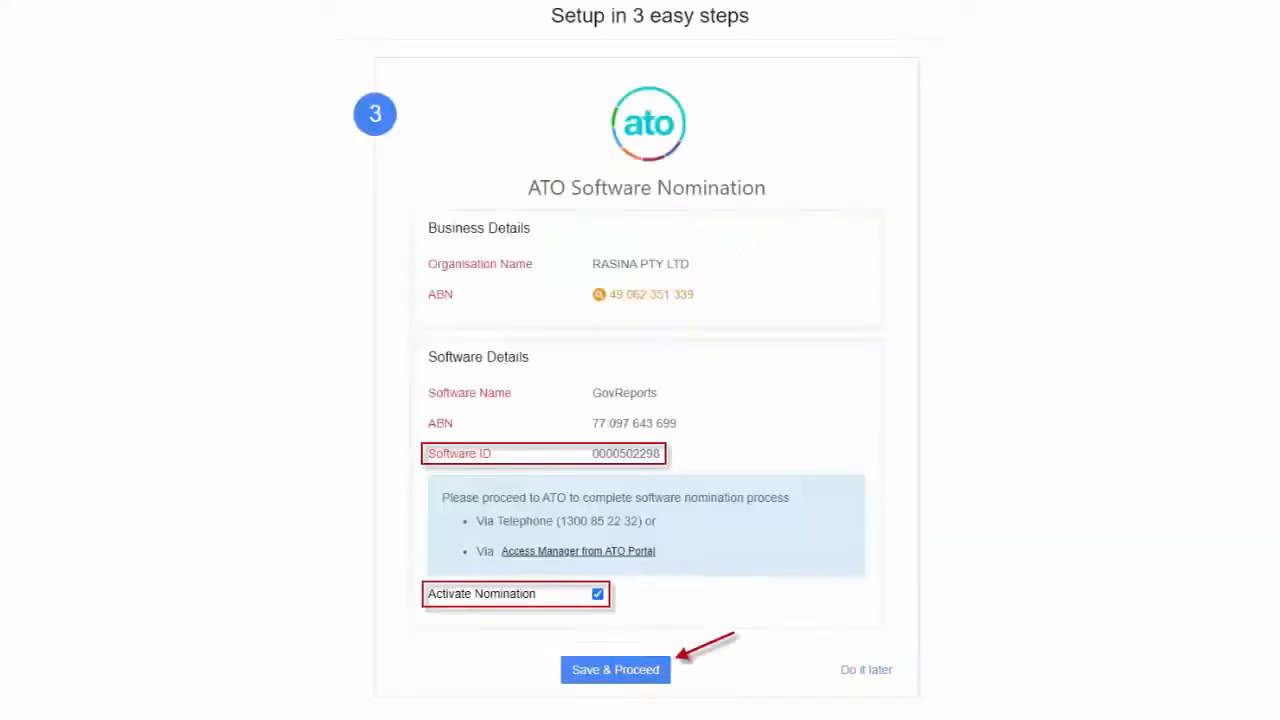
scroll(down, 3)
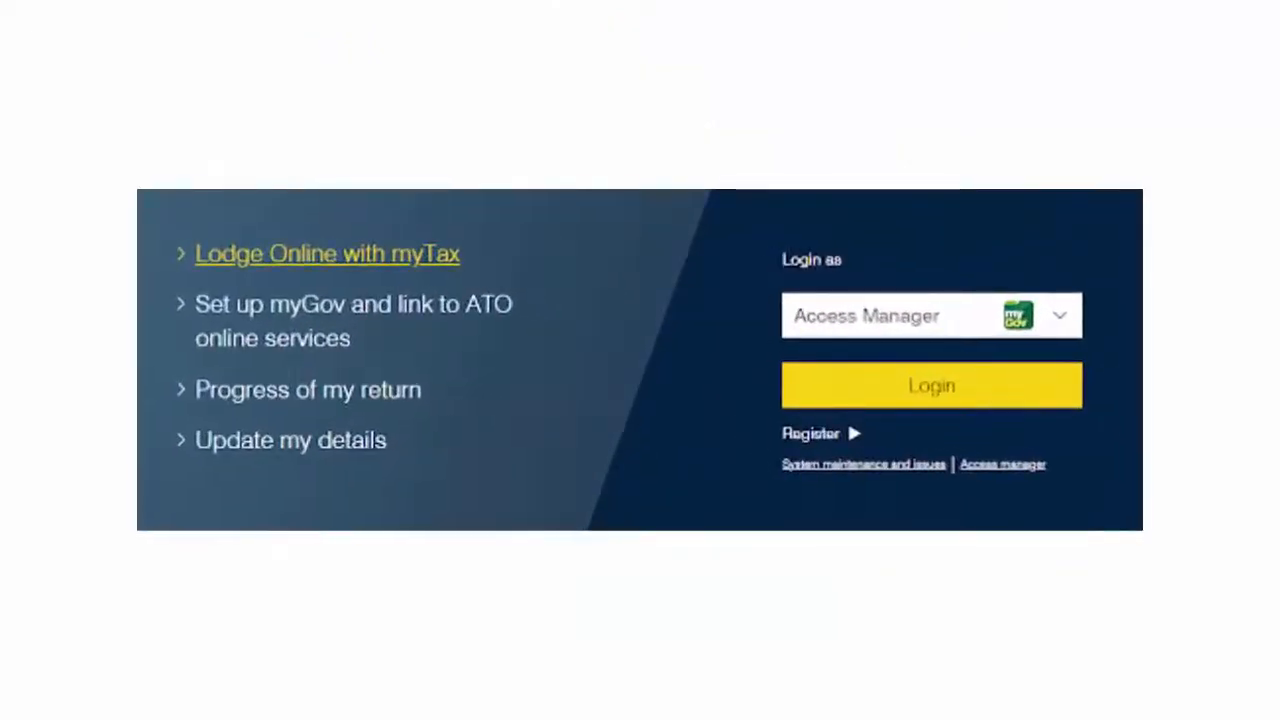
Log in to Access Manager with myGovID and reach My hosted SBR software services
click(931, 385)
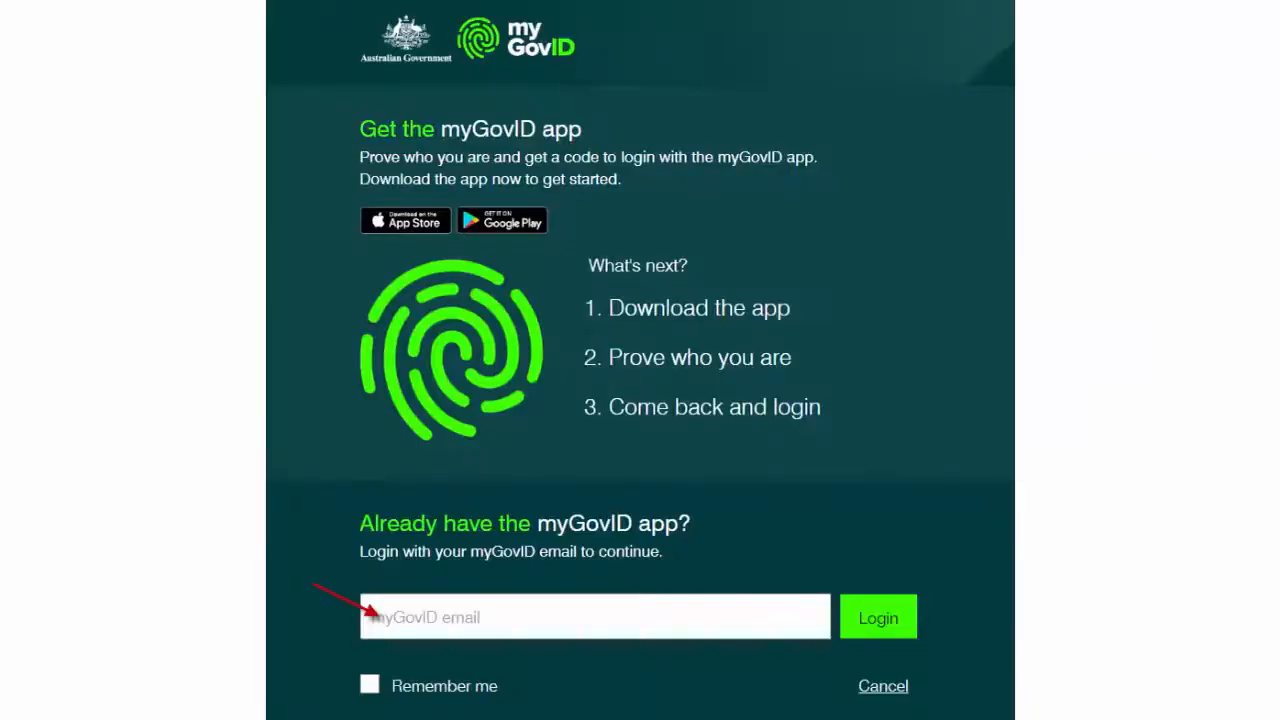
click(877, 617)
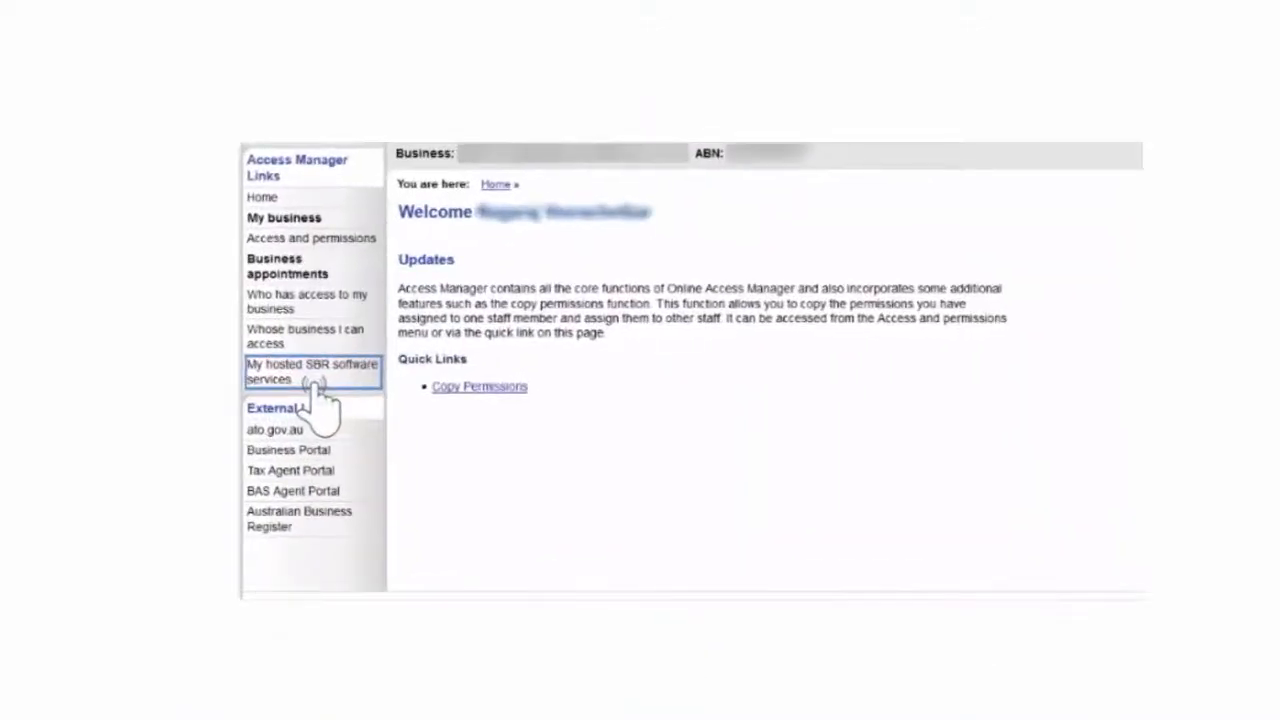
click(311, 371)
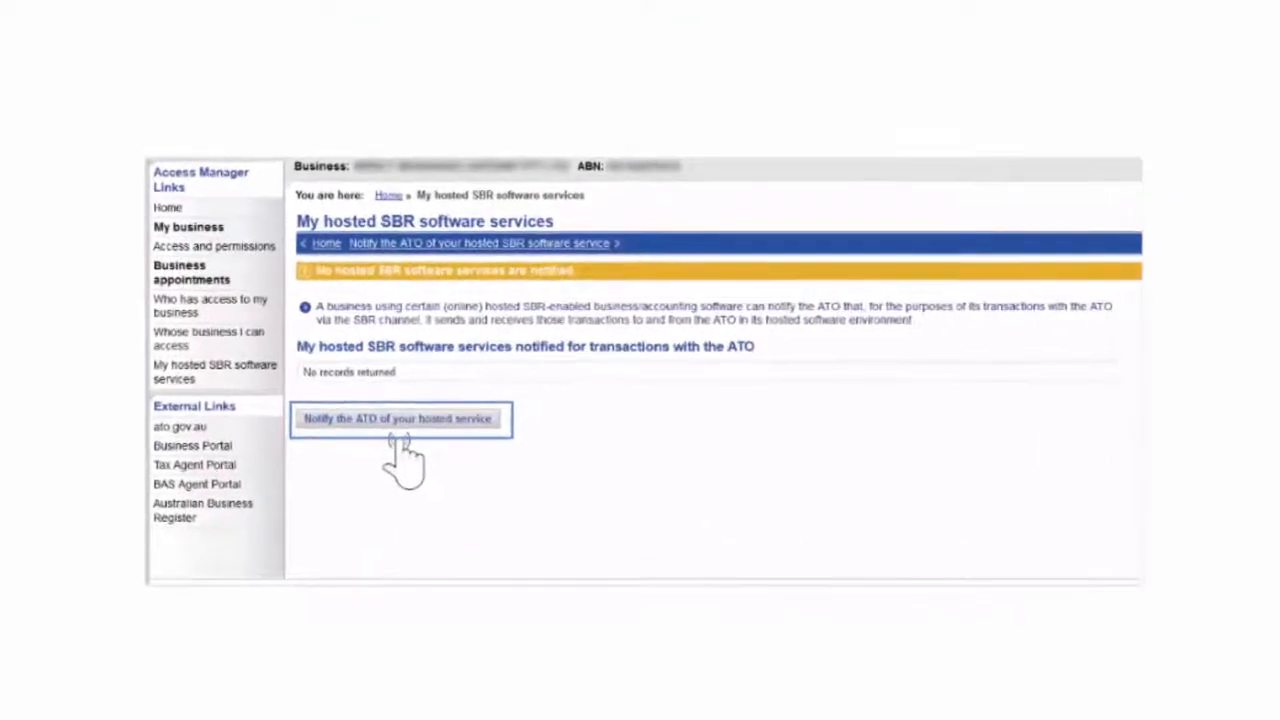
Notify the ATO of GovReports as provider with its software ID and save
click(400, 418)
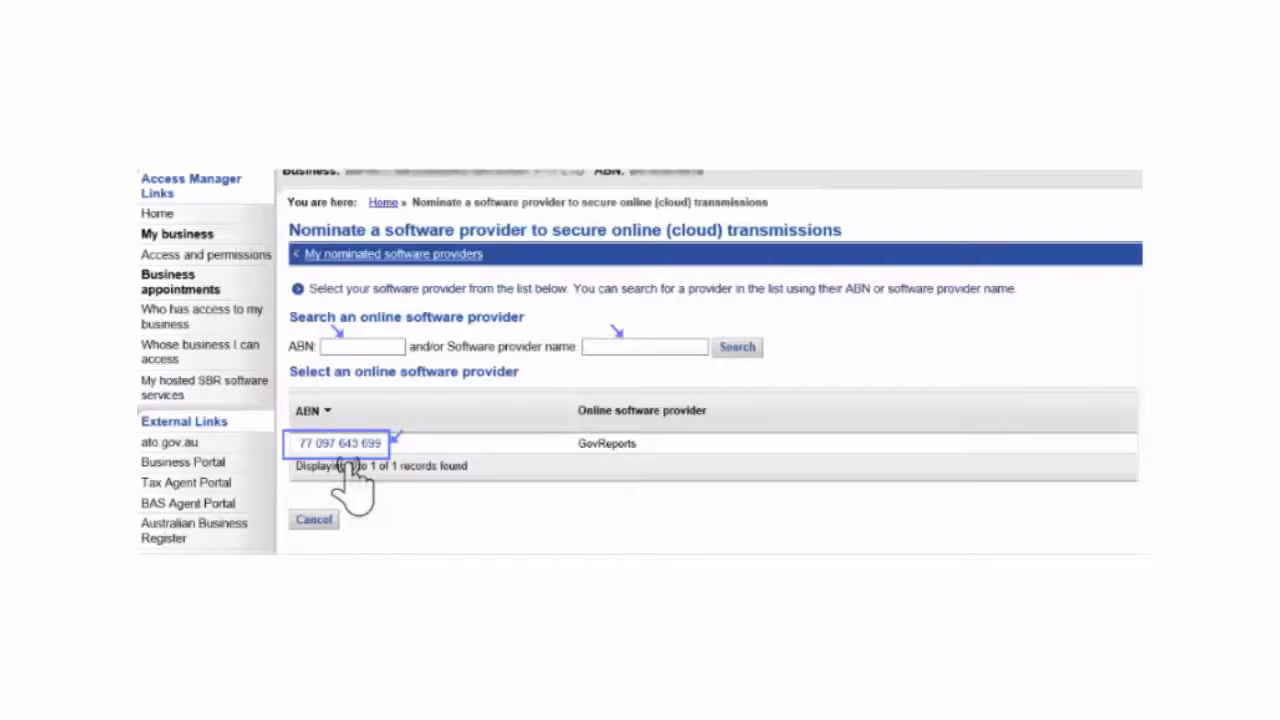
click(337, 443)
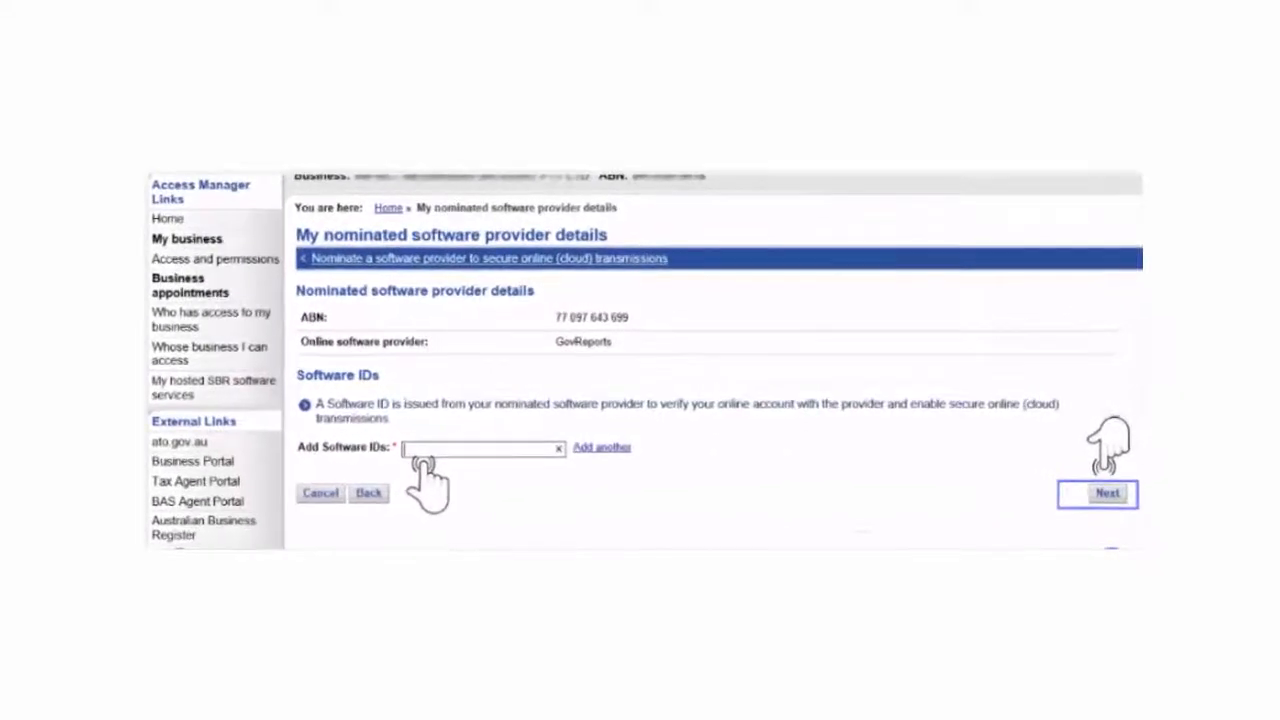
click(1107, 493)
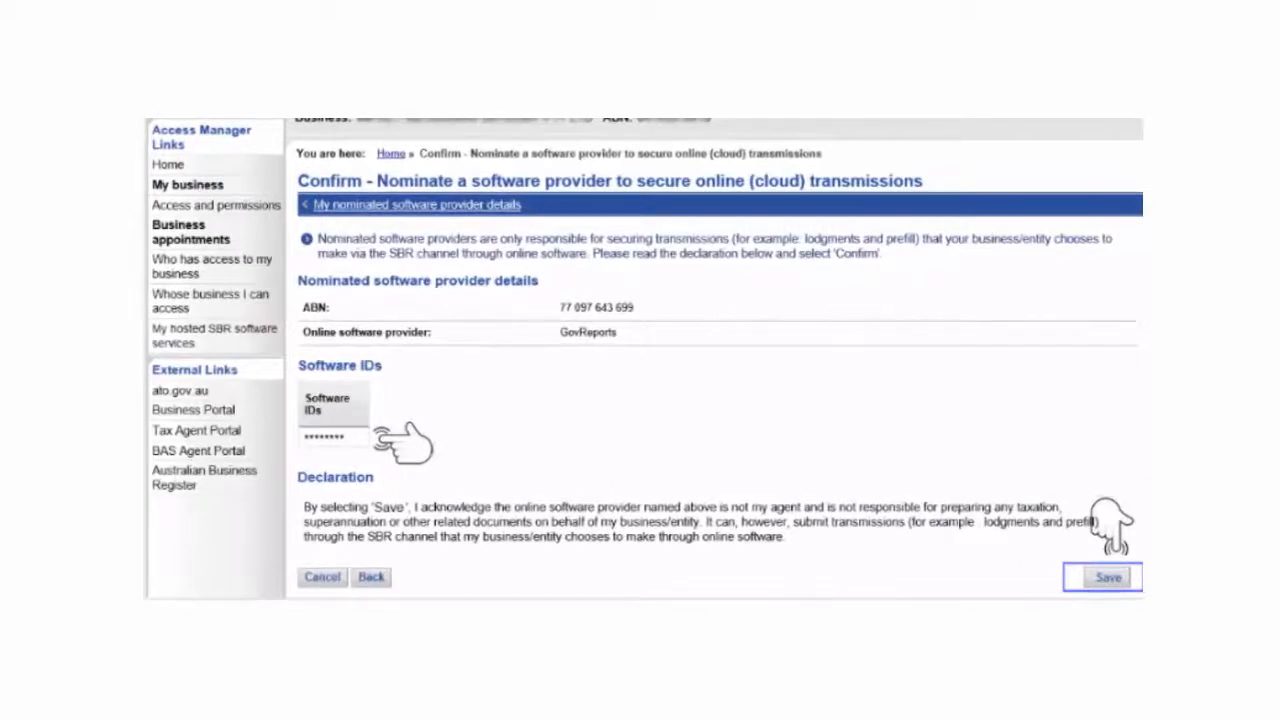
click(1107, 577)
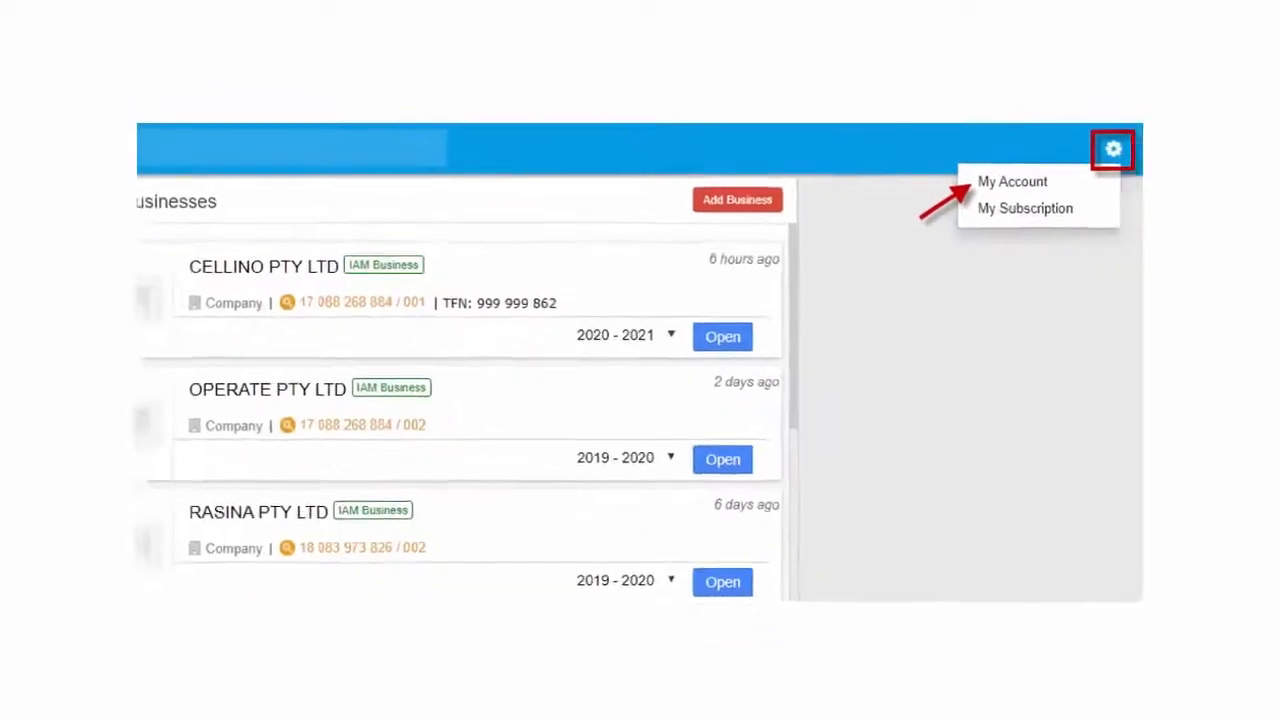
Open the account options menu from the businesses list
click(1012, 181)
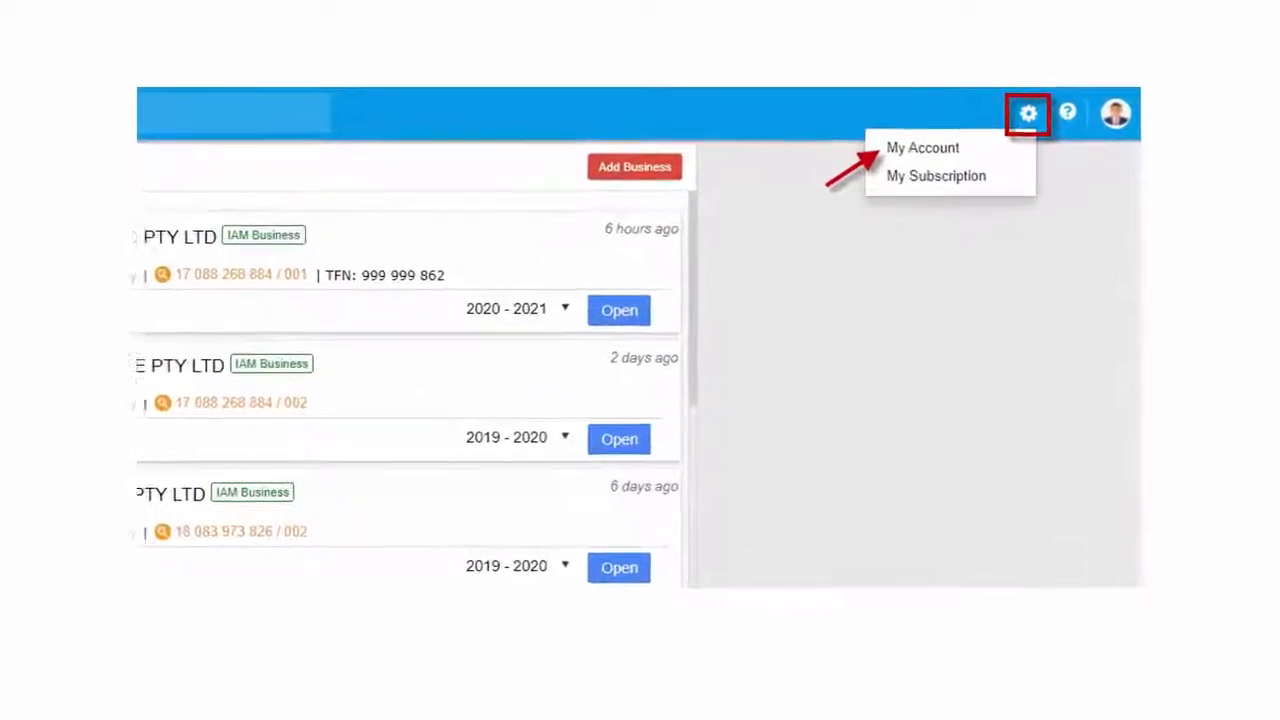
Open Email Setting under My Account and start editing the GovReports email provider
click(921, 147)
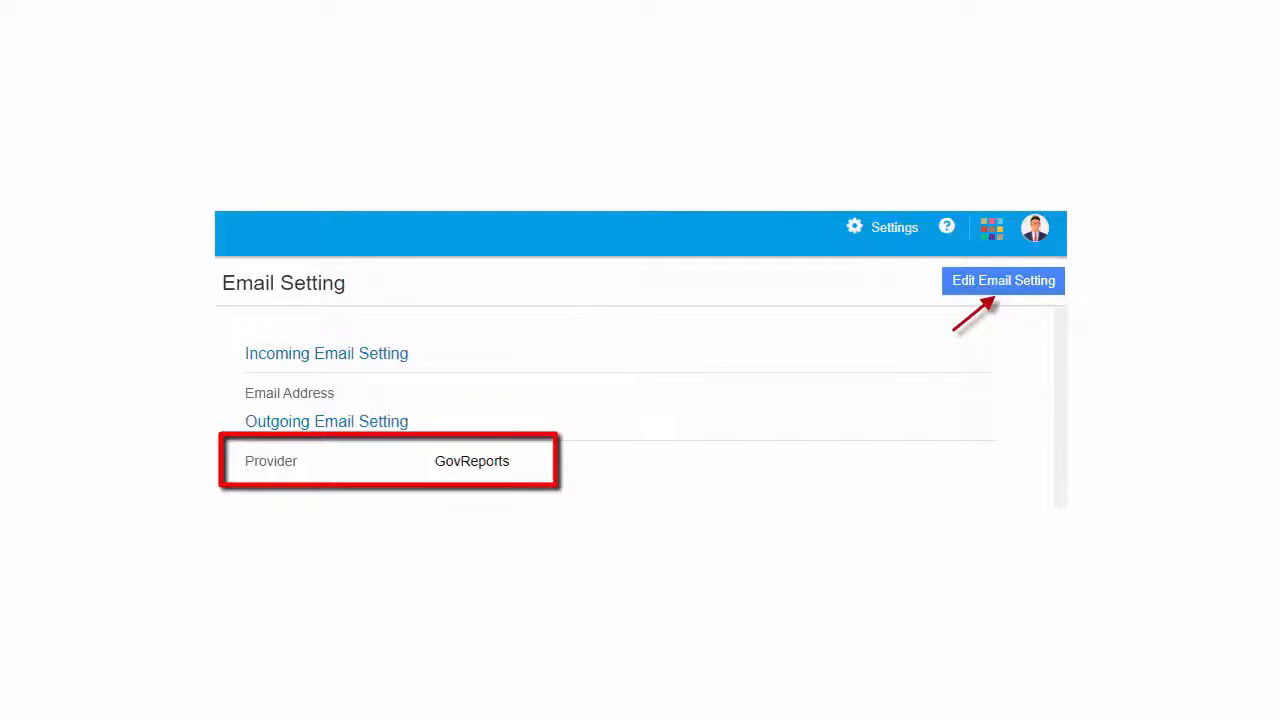
click(1003, 280)
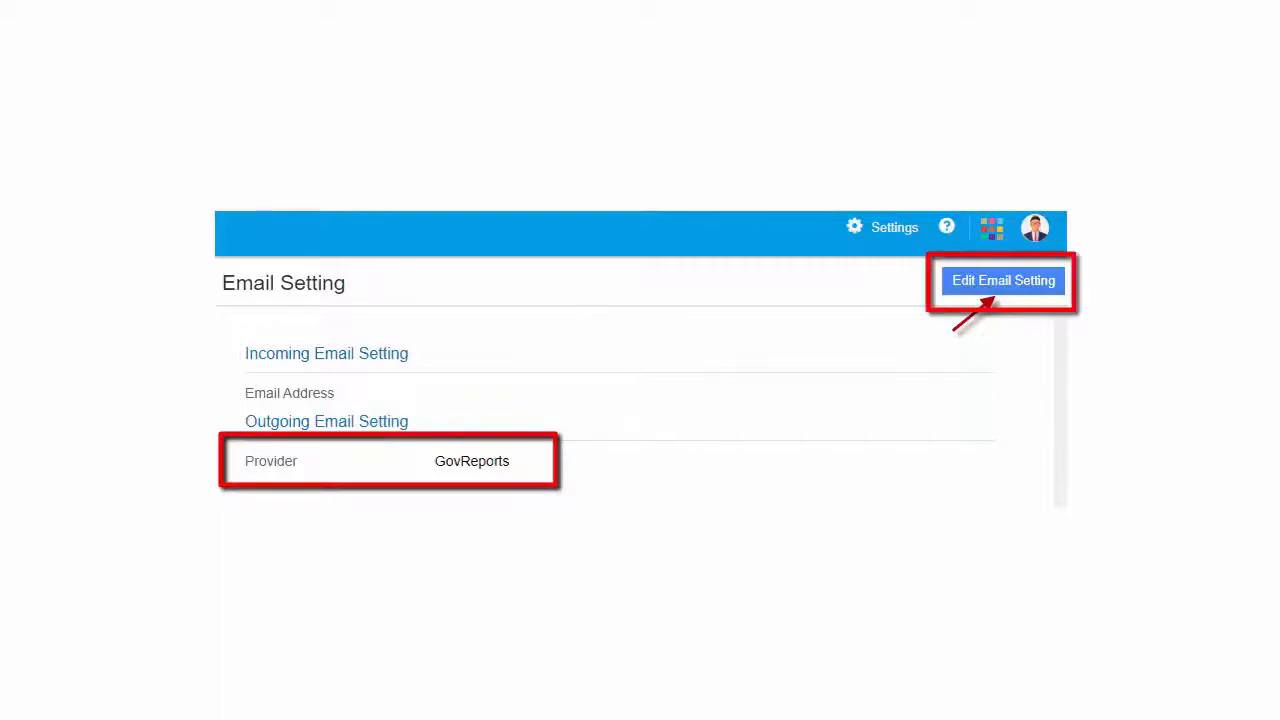
click(1002, 280)
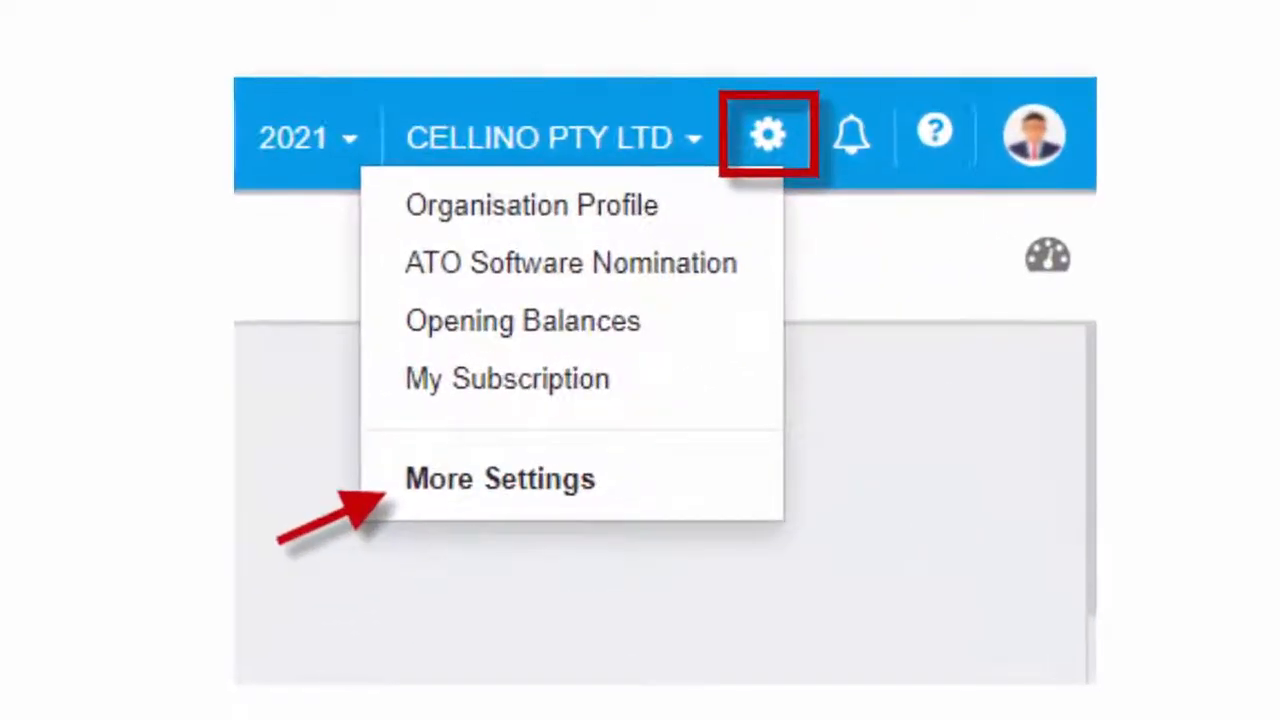
Open CELLINO PTY LTD's Email Templates under More Settings and show a template's mail content
click(500, 478)
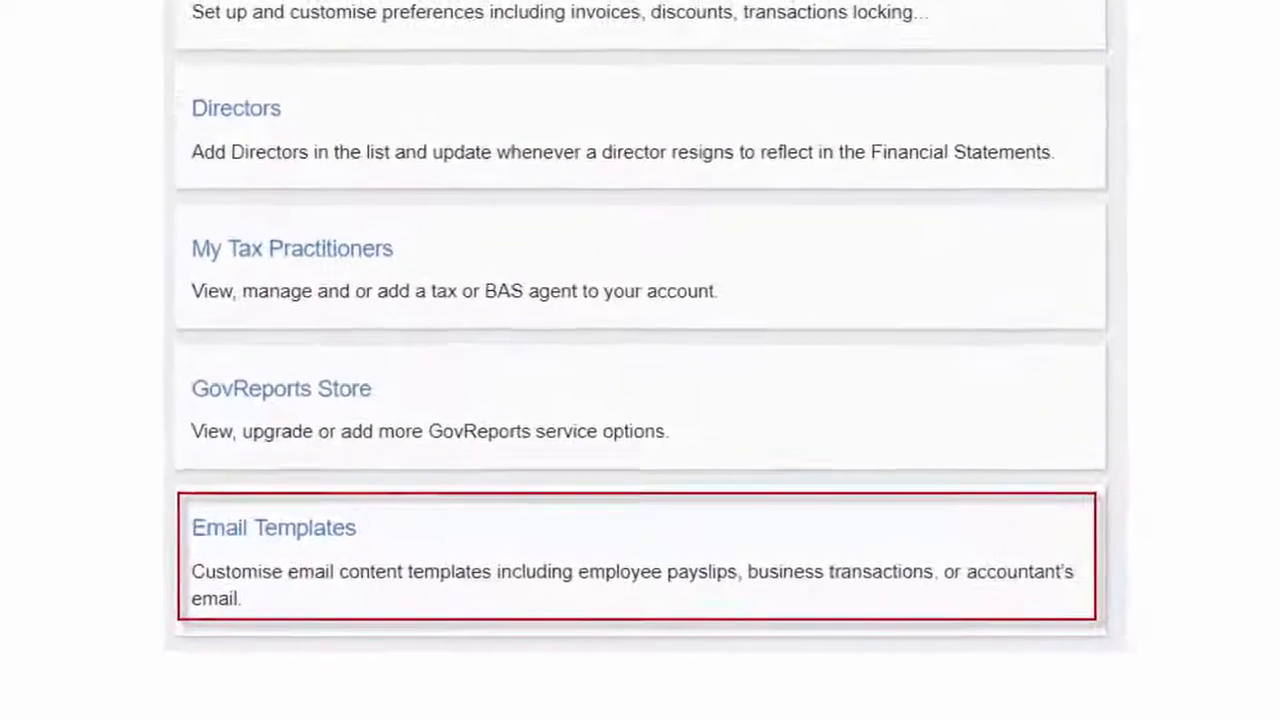
click(273, 527)
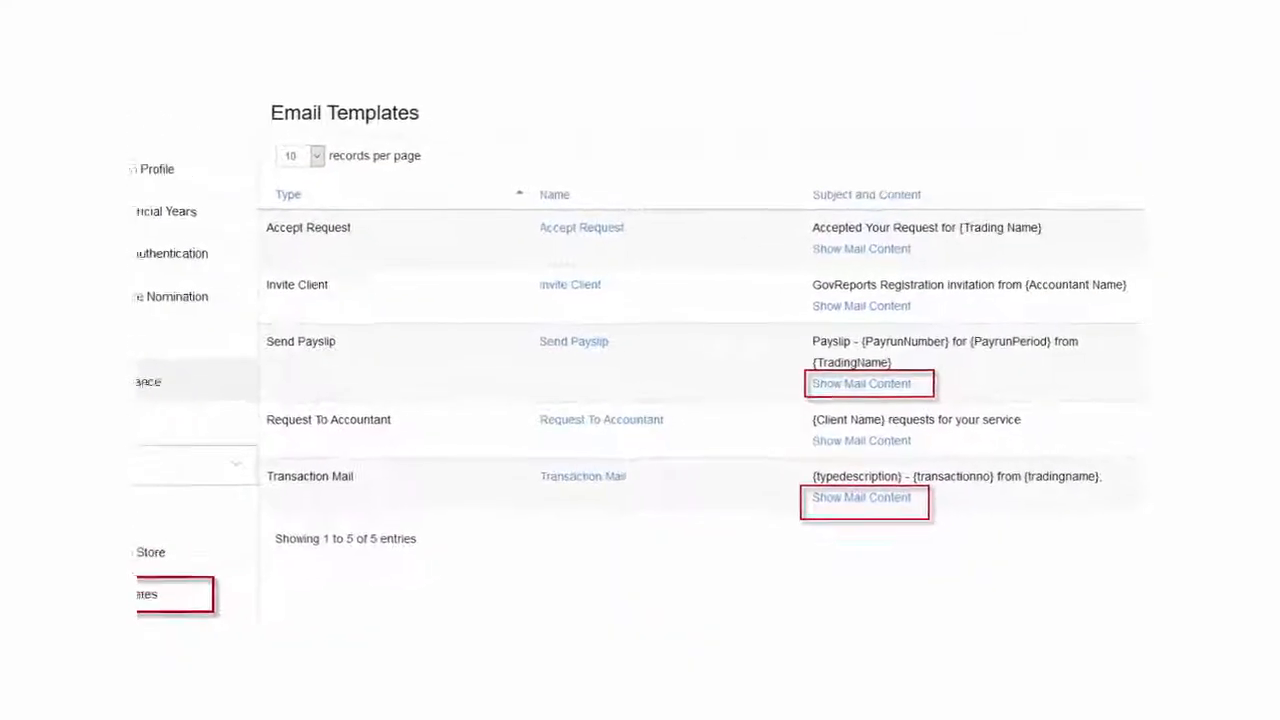
click(860, 383)
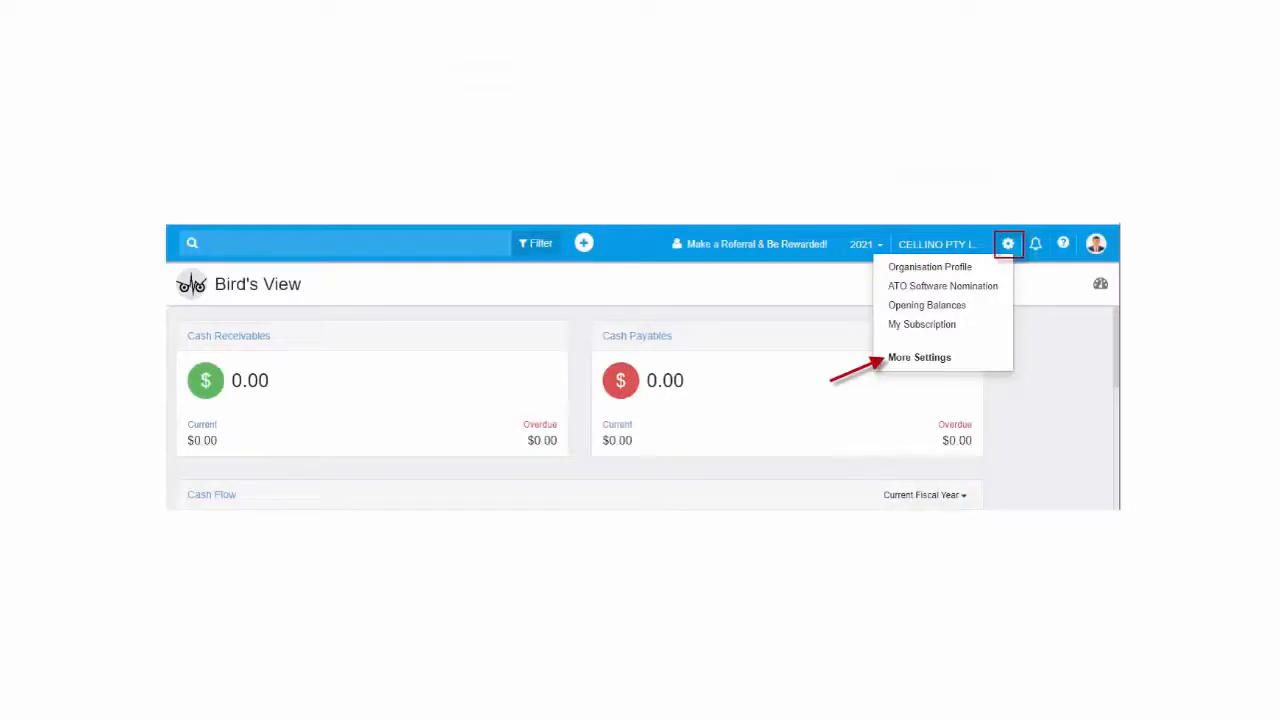
View the General preferences under More Settings, then reopen More Settings
click(919, 357)
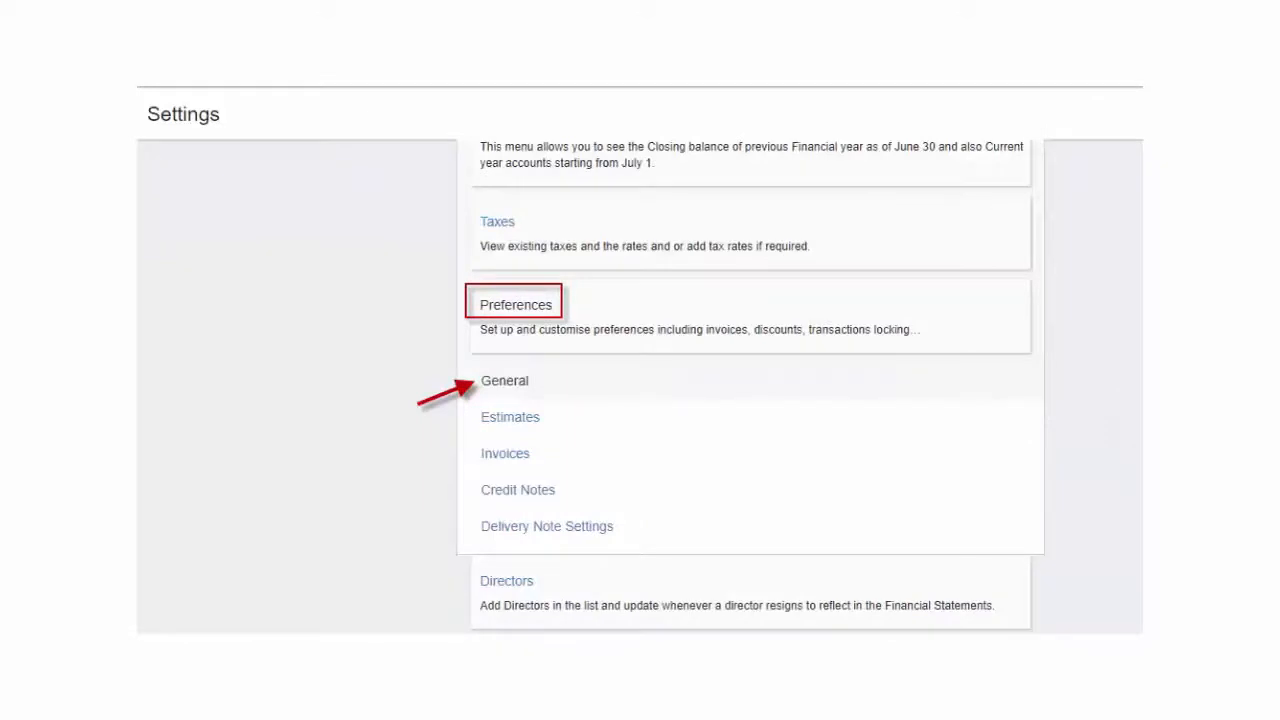
click(505, 380)
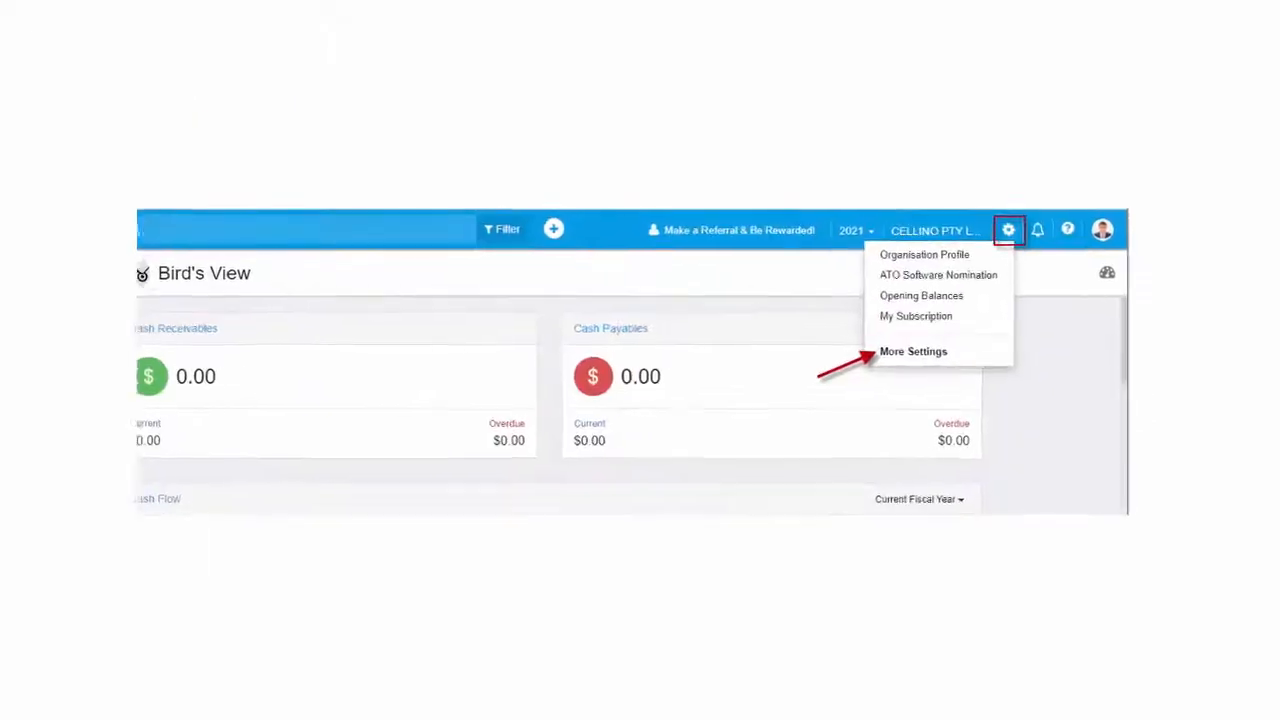
click(913, 351)
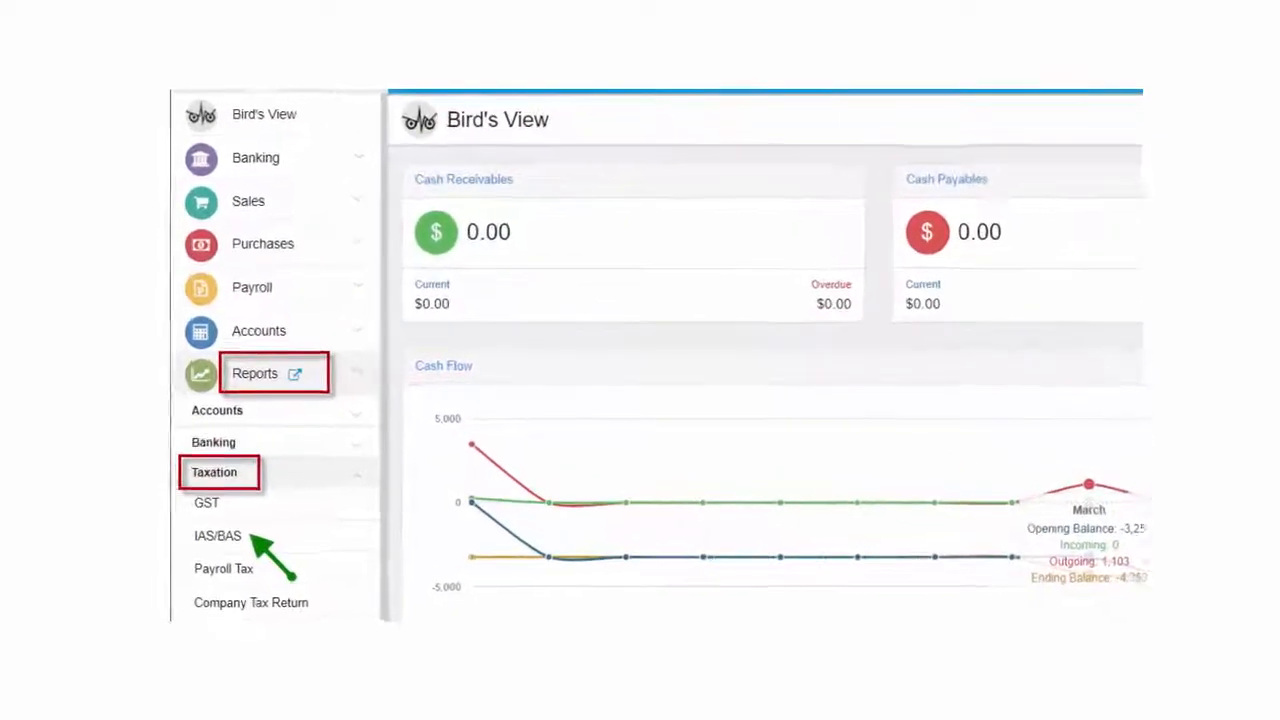
Open the IAS/BAS report and save the quarterly GST and PAYG withholding BAS setup
click(217, 536)
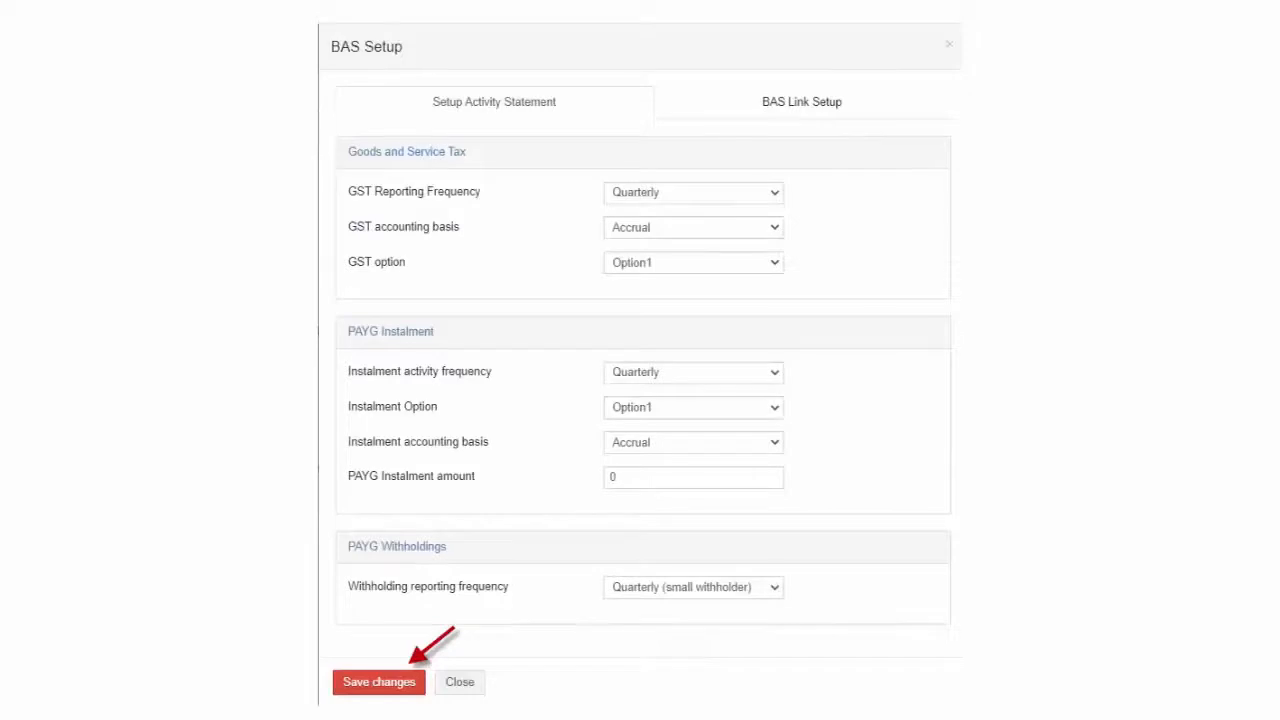
click(378, 681)
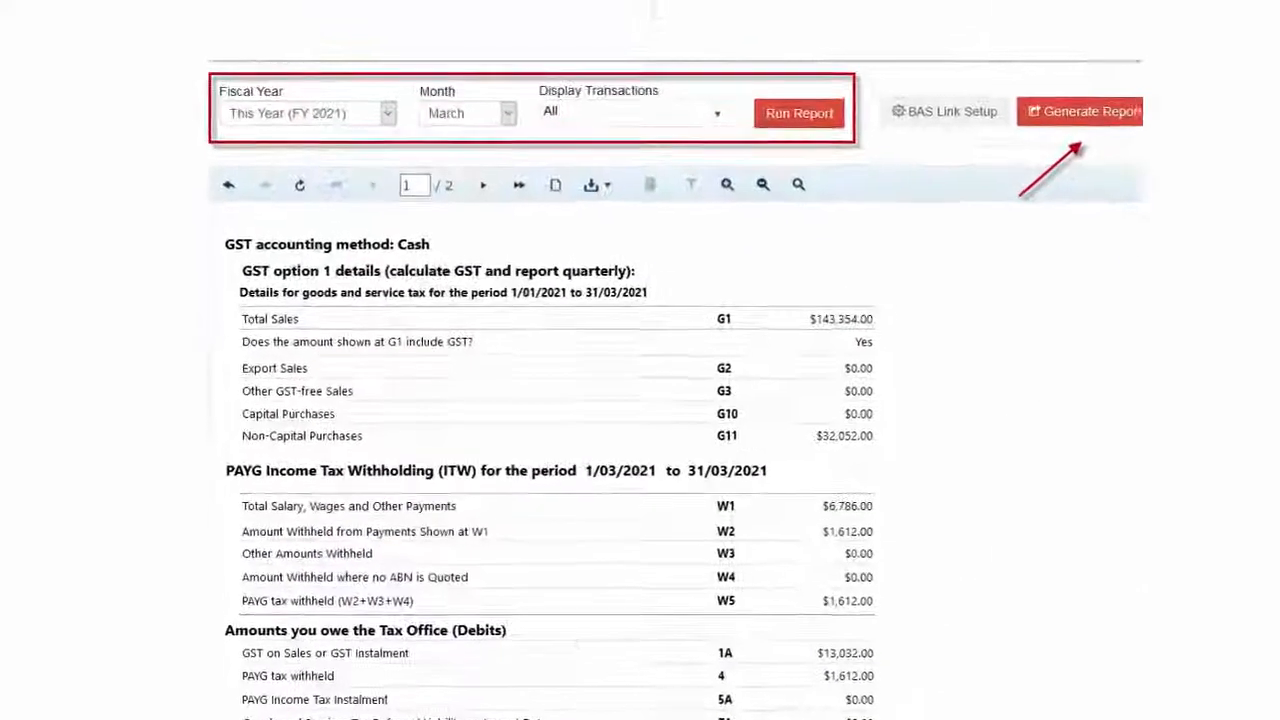